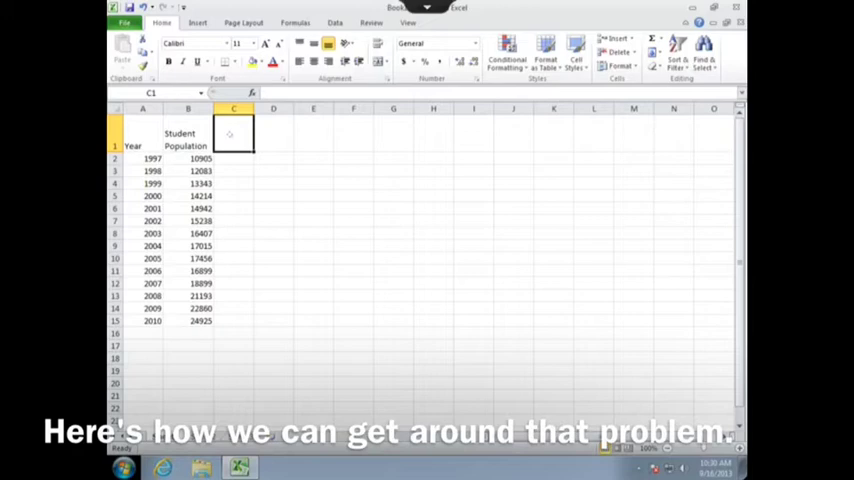
Insert a blank column before the Student Population column via its header menu
right_click(188, 108)
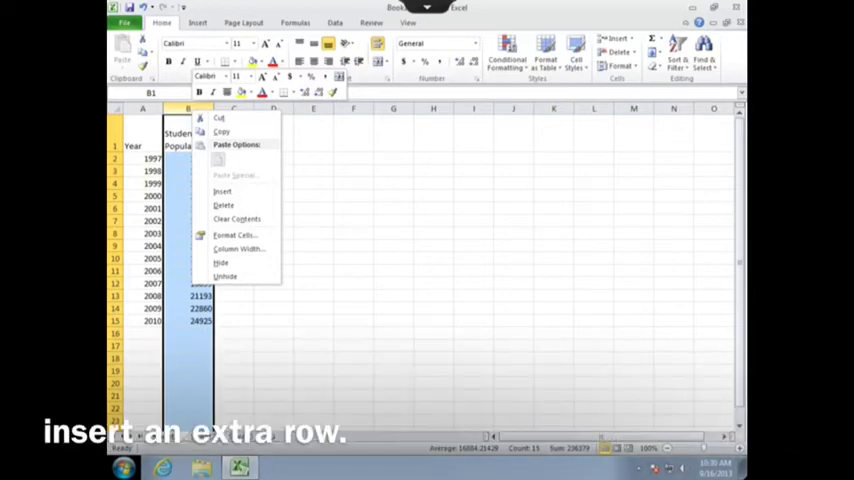
click(222, 192)
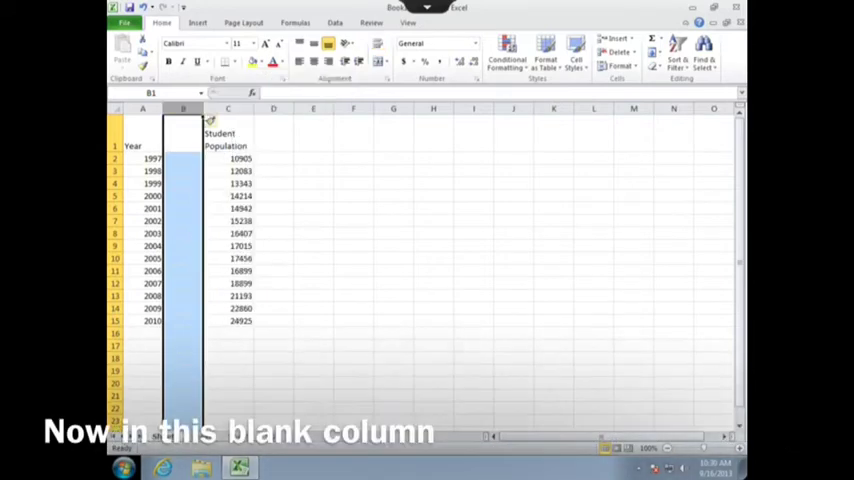
Head the new column 'Years since 1997' and number its rows 0 through 13
text(Years since 1997)
click(184, 322)
text(13)
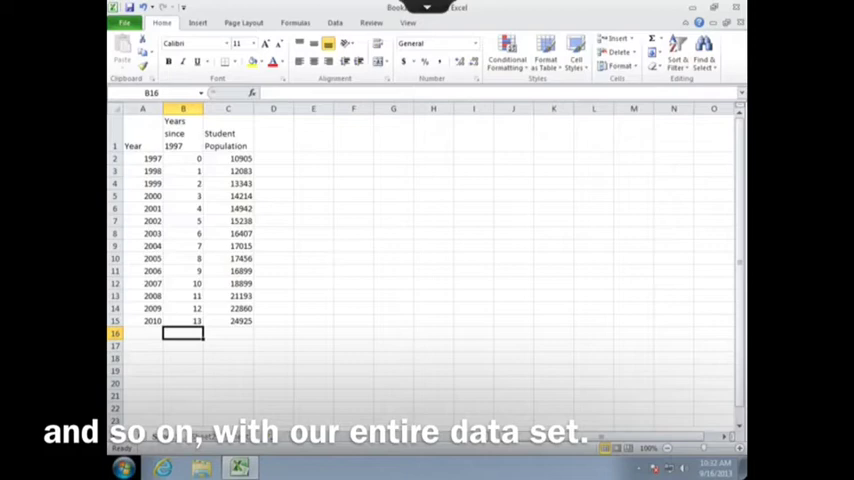
Select the years-since-1997 and population data and chart it as 'Wake Tech Growth' scatter
drag(184, 158, 228, 320)
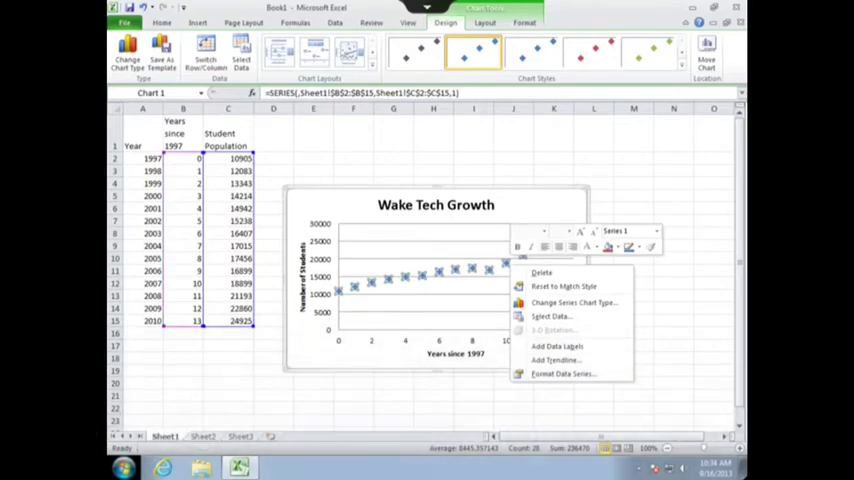
Add a linear trendline showing y = 919.95x + 10888 and R², placed above the points
click(556, 360)
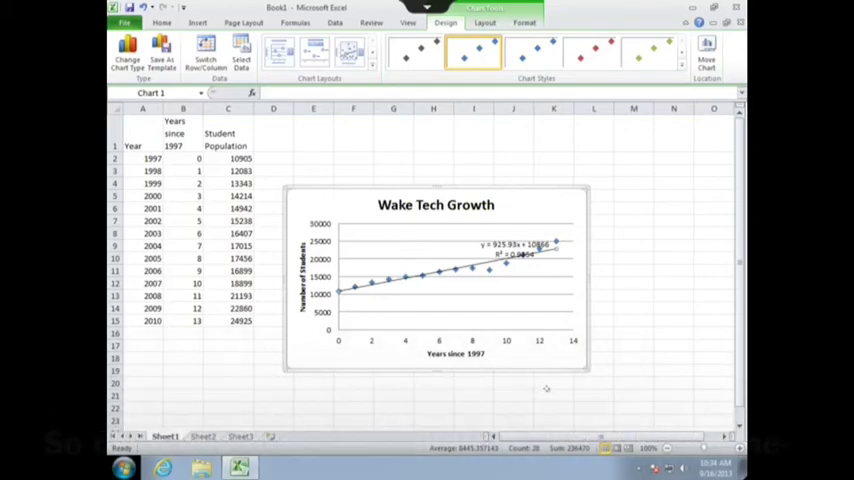
drag(520, 250, 544, 208)
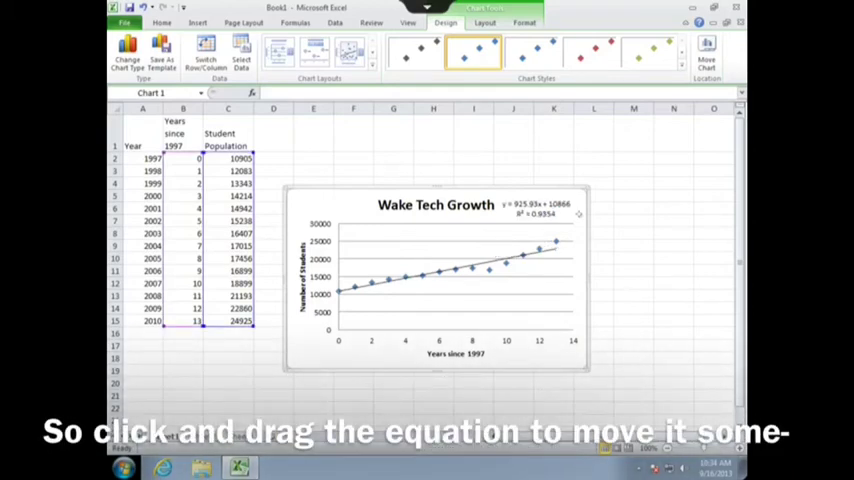